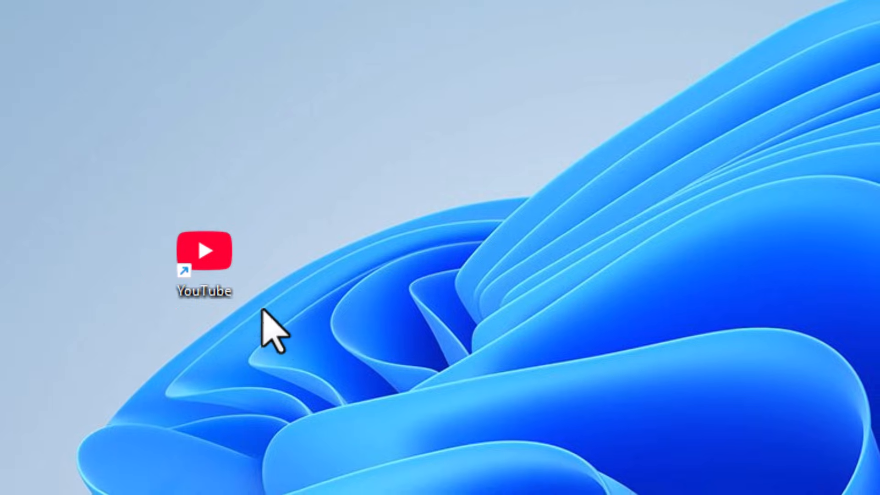
Launch the YouTube app, check its account menu, then delete its desktop shortcut
double_click(203, 251)
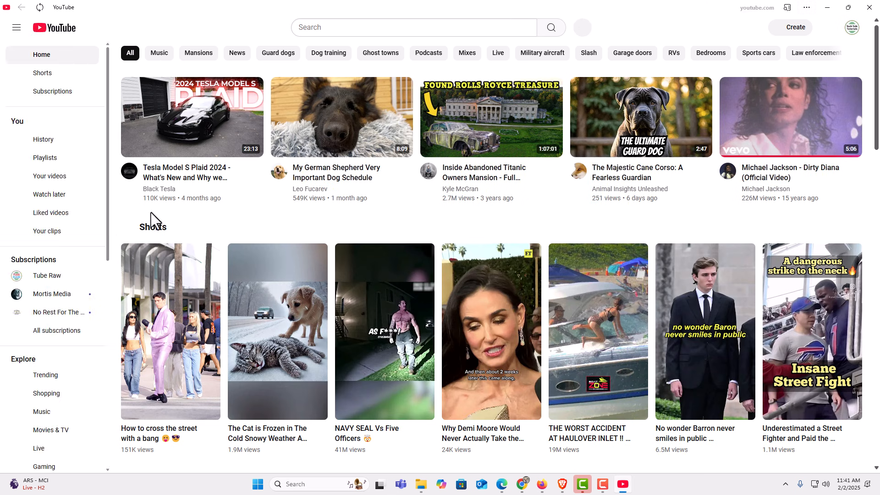
mouse_move(754, 120)
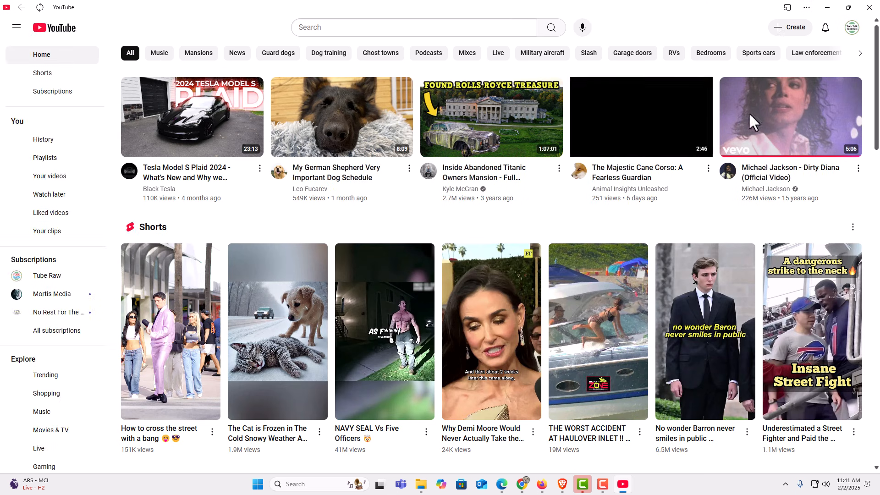
mouse_move(860, 53)
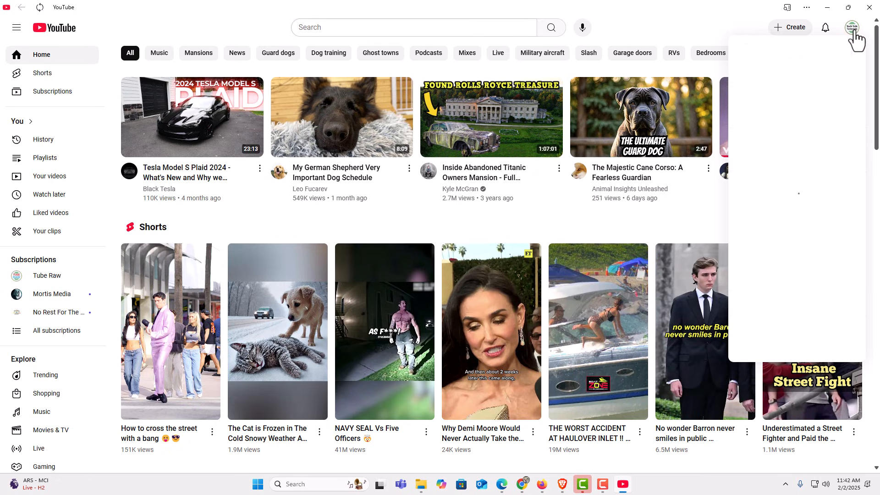
click(852, 27)
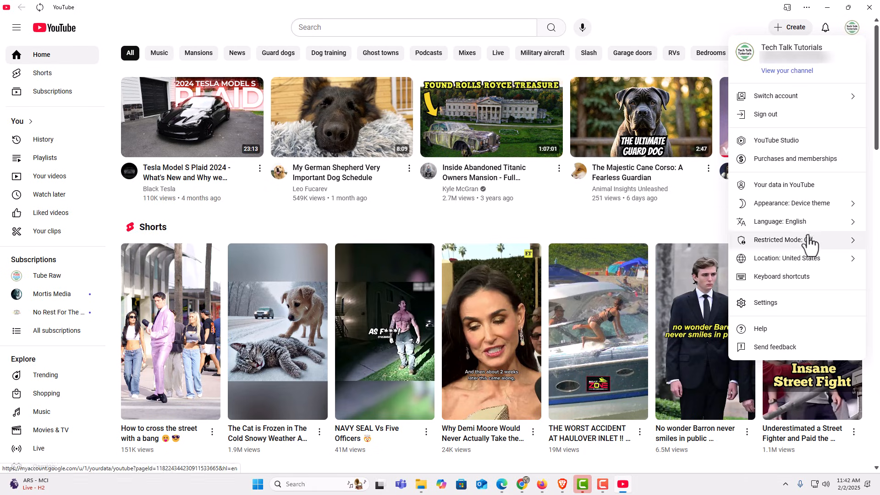
mouse_move(828, 133)
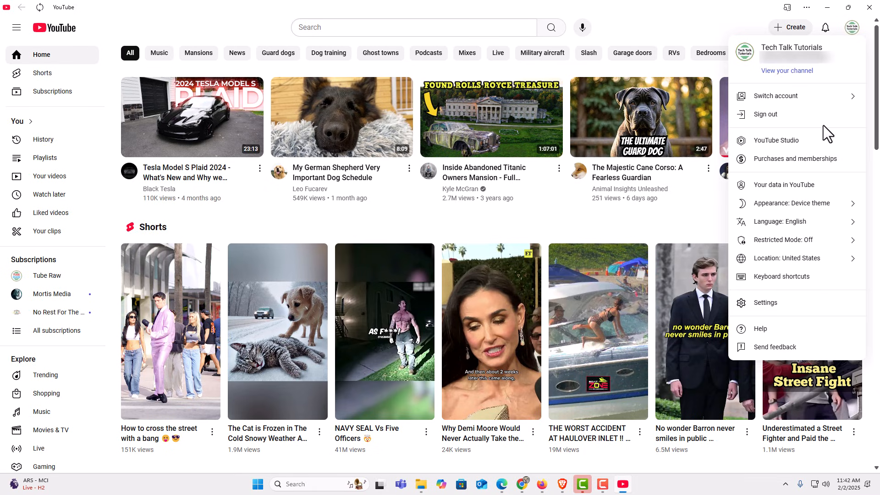
click(790, 27)
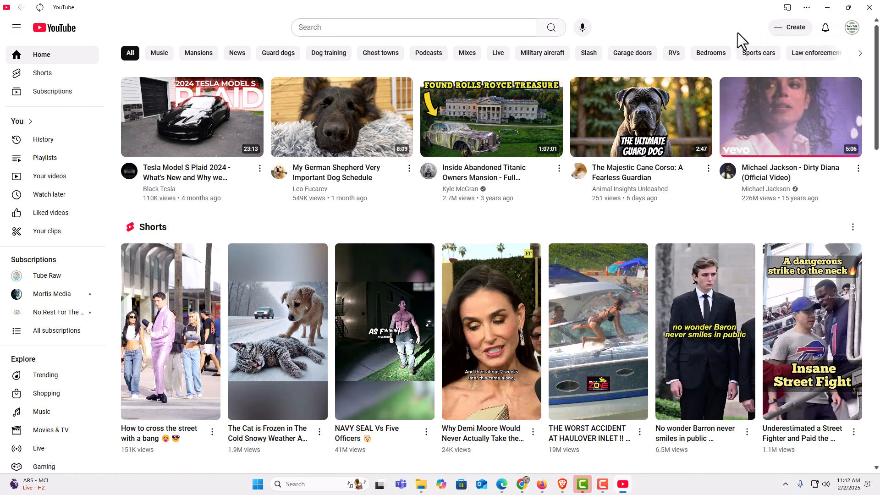
mouse_move(52, 91)
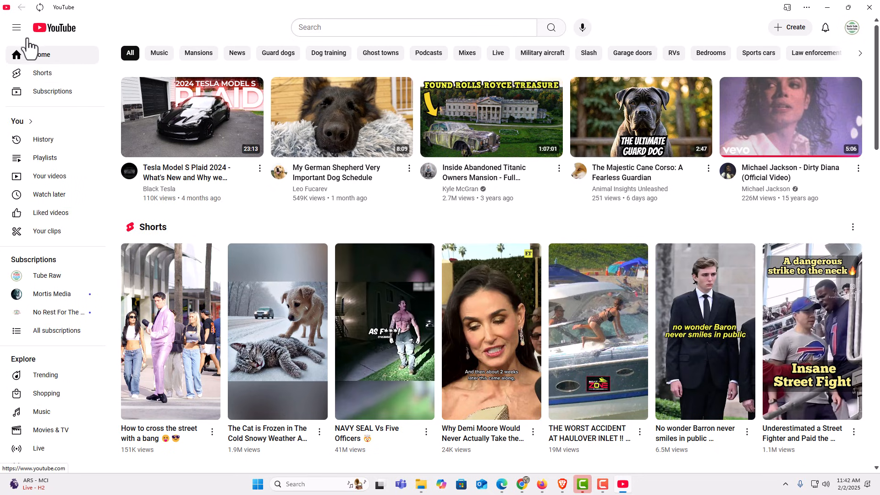
mouse_move(283, 29)
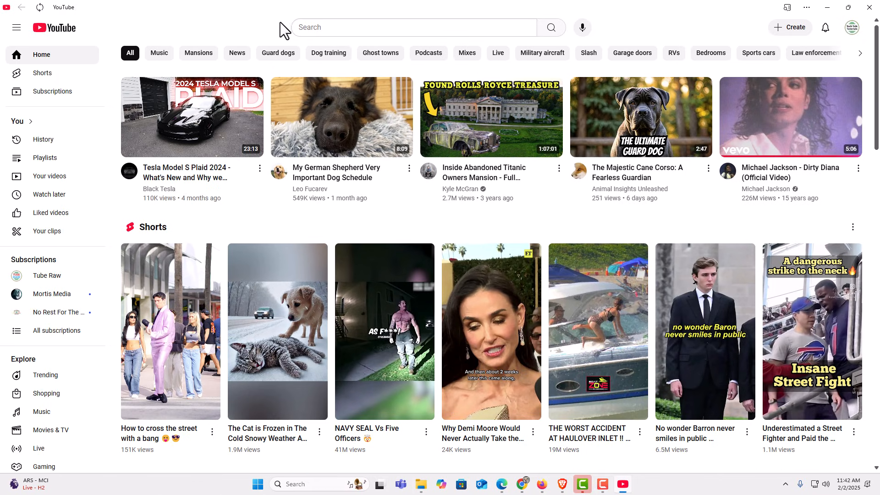
mouse_move(722, 37)
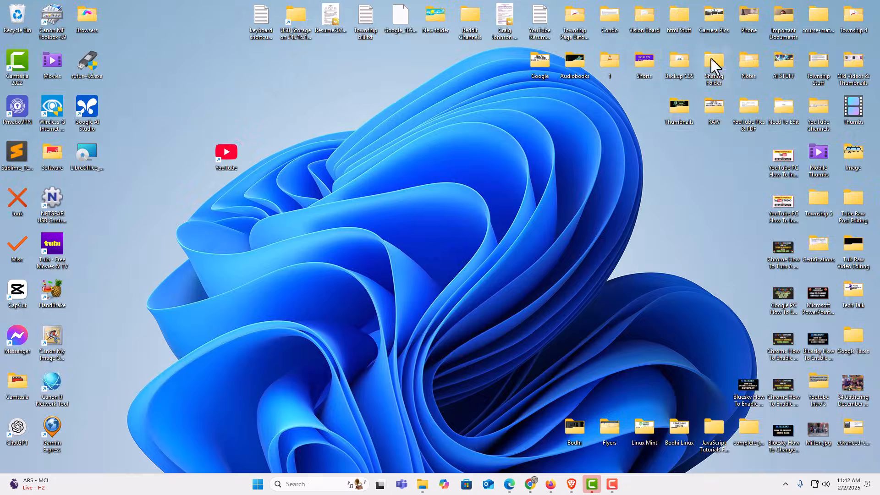
mouse_move(286, 186)
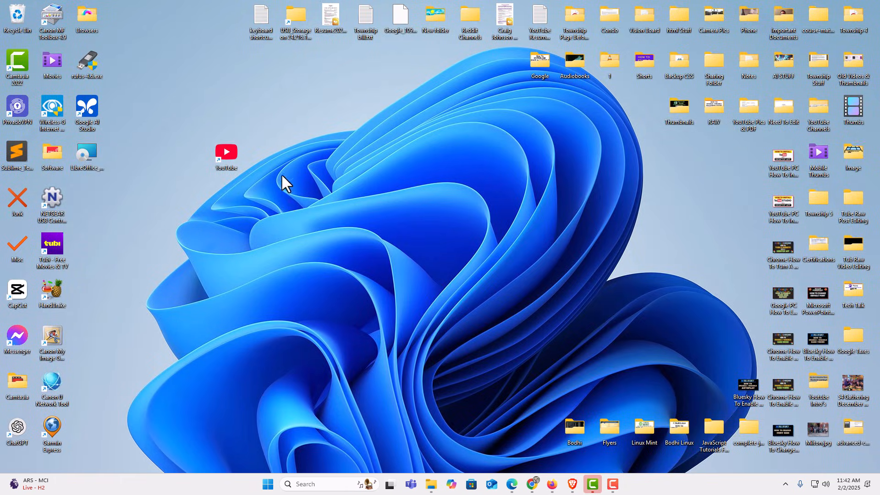
right_click(226, 151)
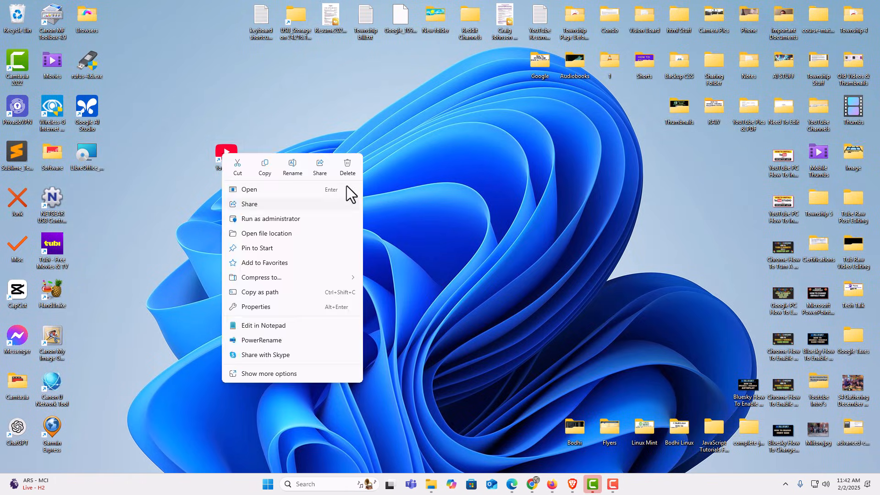
click(351, 185)
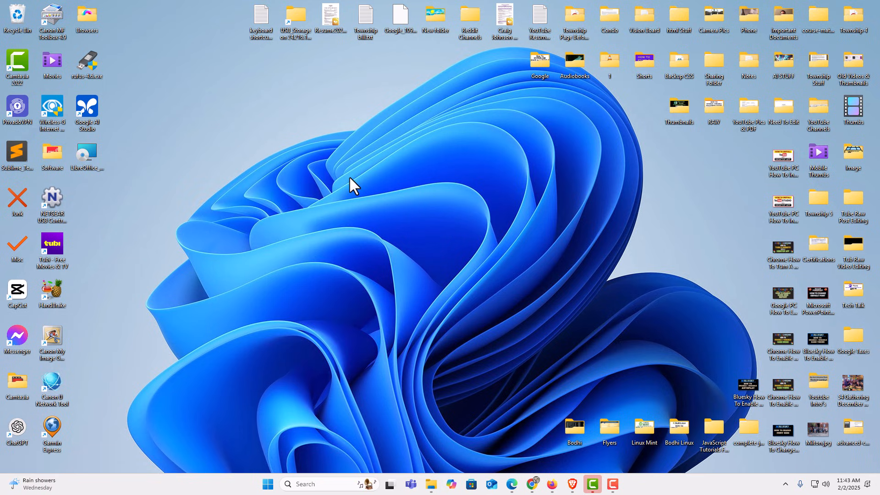
mouse_move(513, 410)
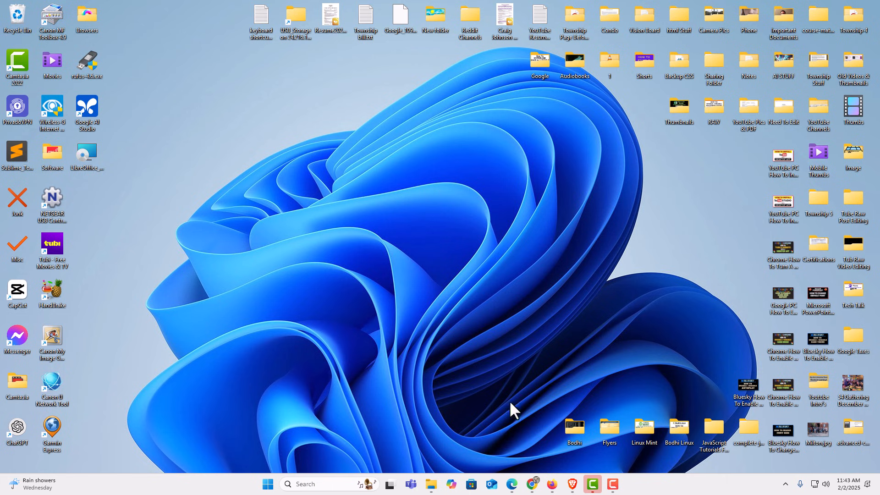
click(510, 484)
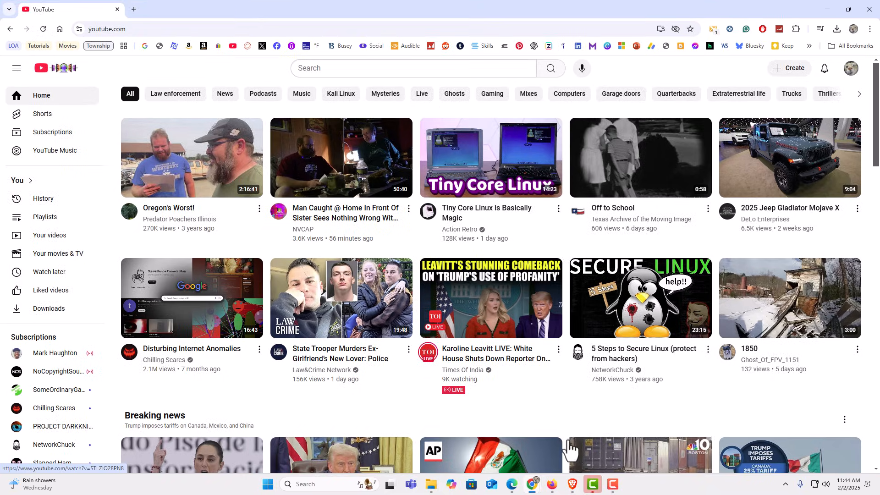
mouse_move(128, 250)
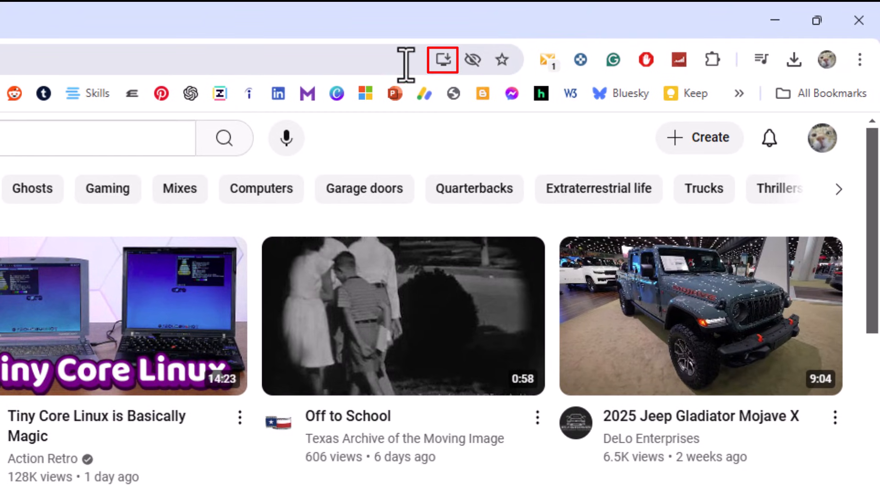
mouse_move(443, 60)
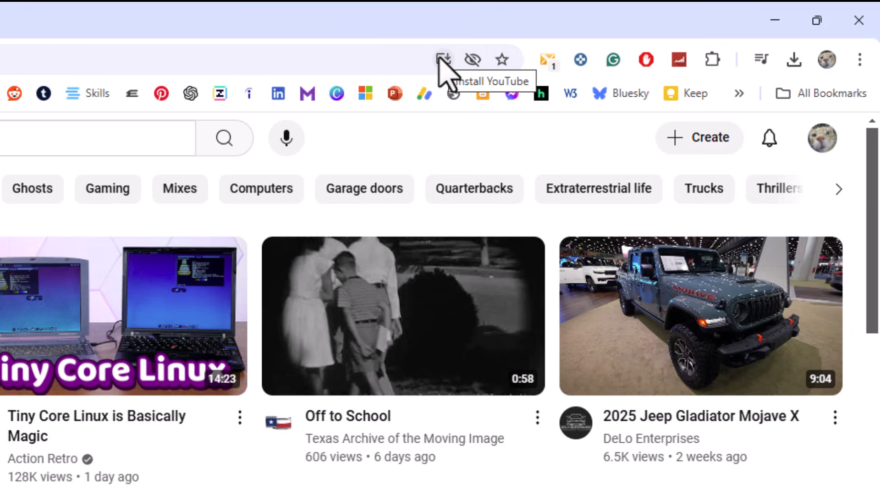
mouse_move(536, 115)
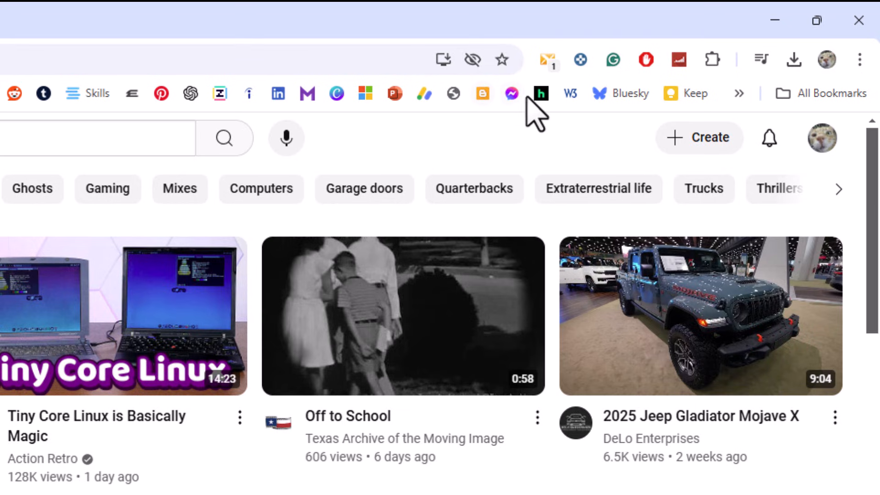
mouse_move(841, 107)
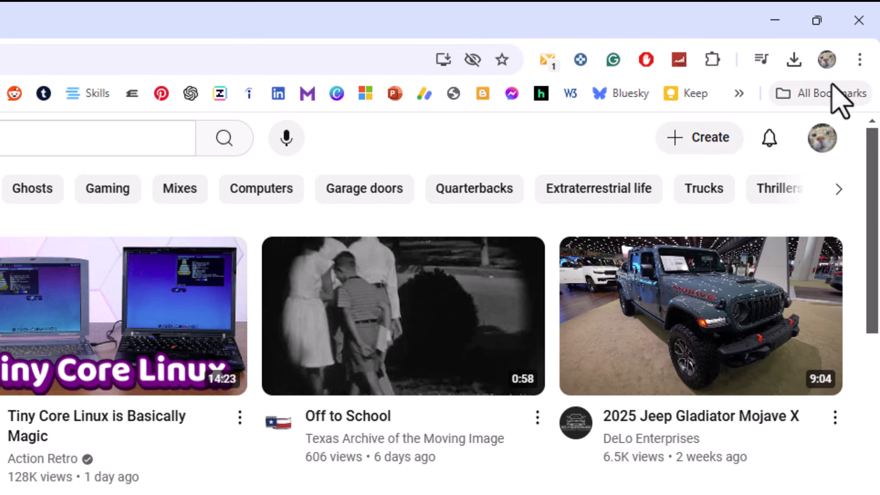
mouse_move(859, 59)
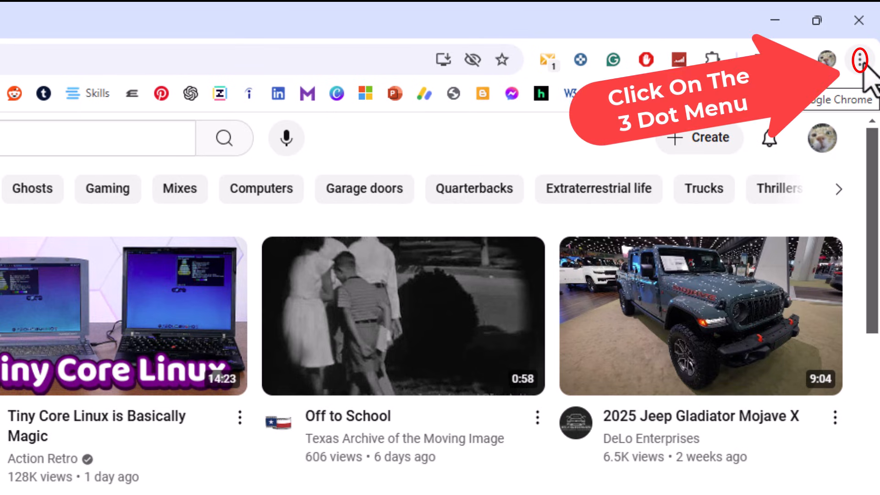
click(858, 59)
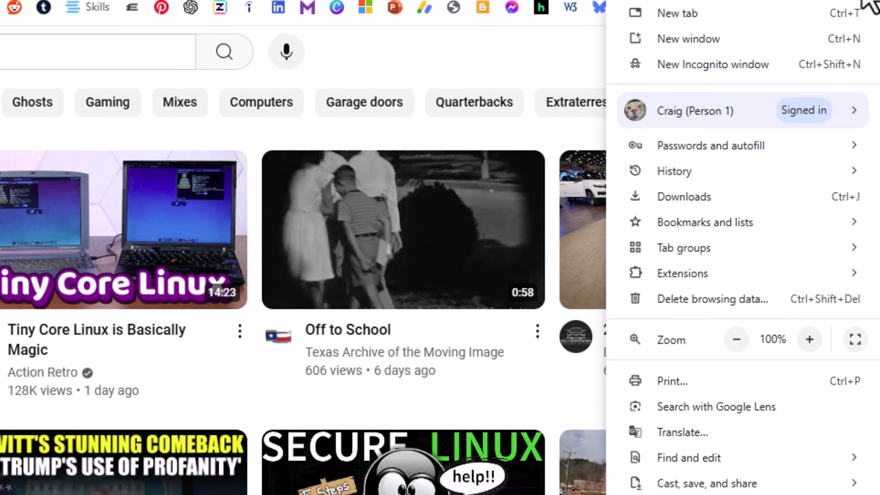
scroll(down, 3)
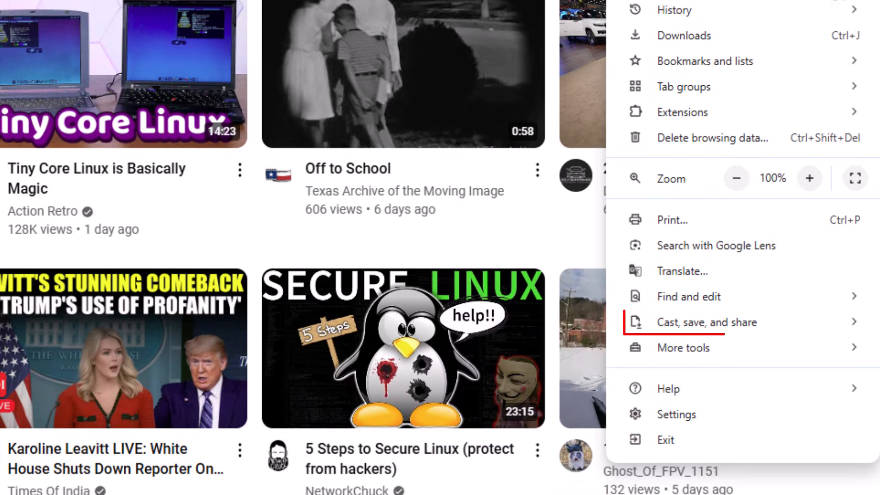
click(708, 322)
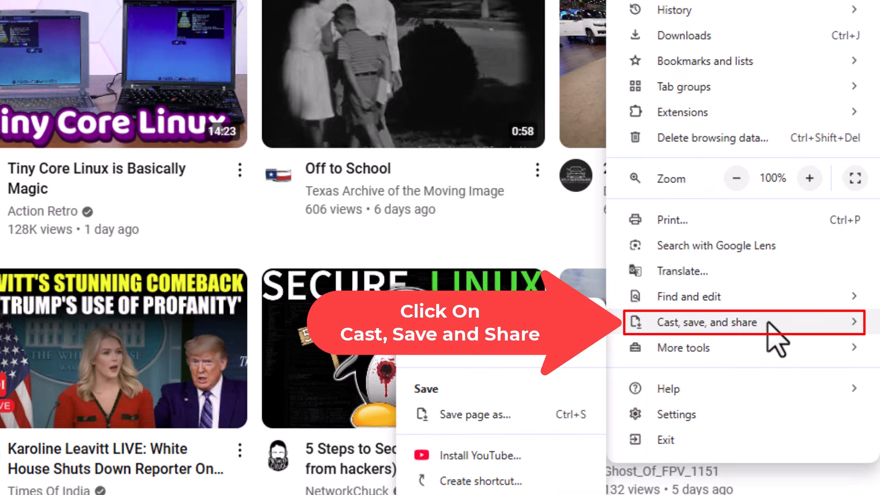
click(707, 322)
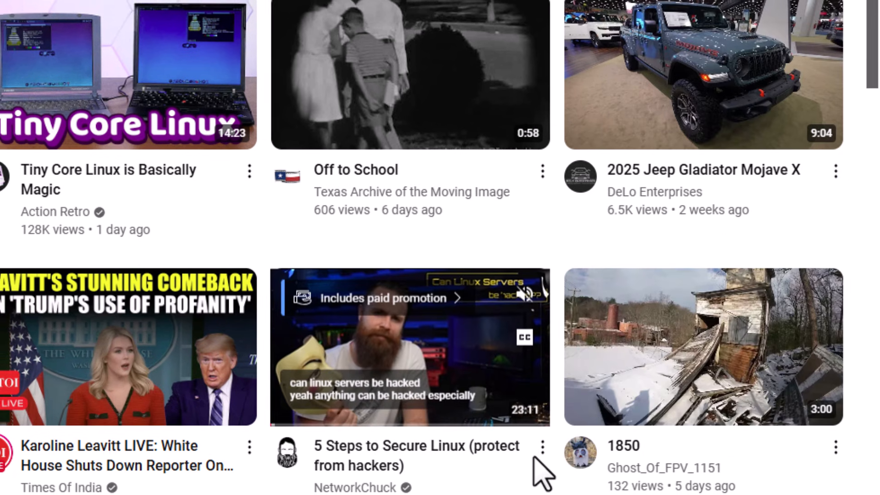
scroll(up, 3)
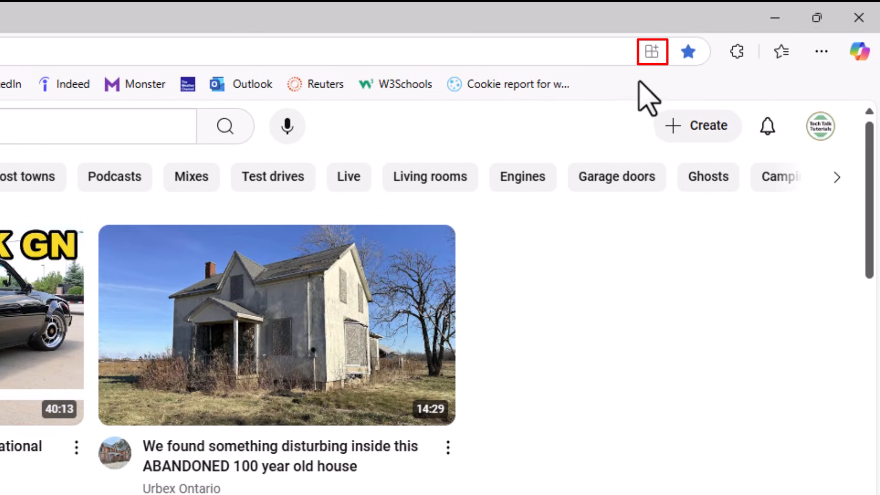
mouse_move(650, 51)
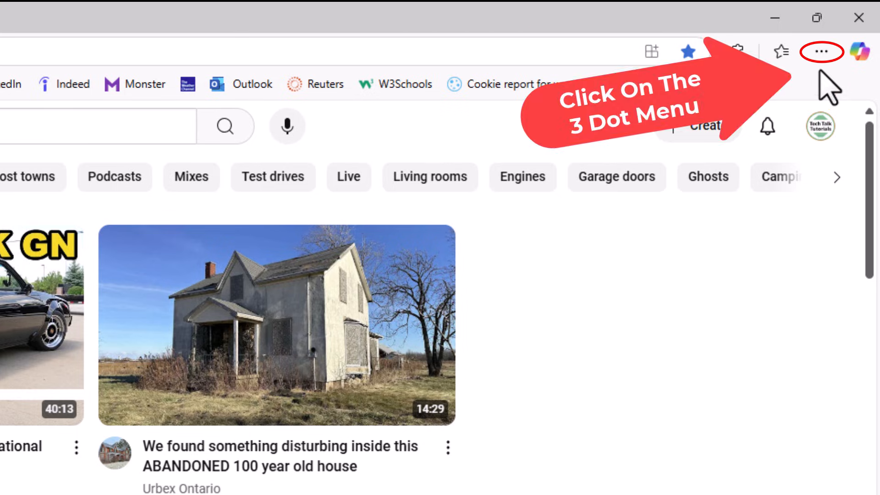
Install YouTube as an Edge app from the Apps menu and confirm the install
click(821, 52)
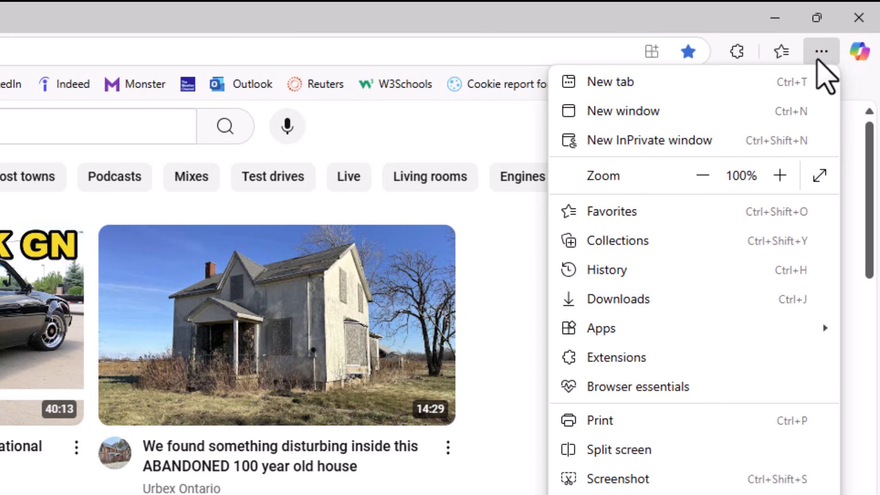
mouse_move(754, 246)
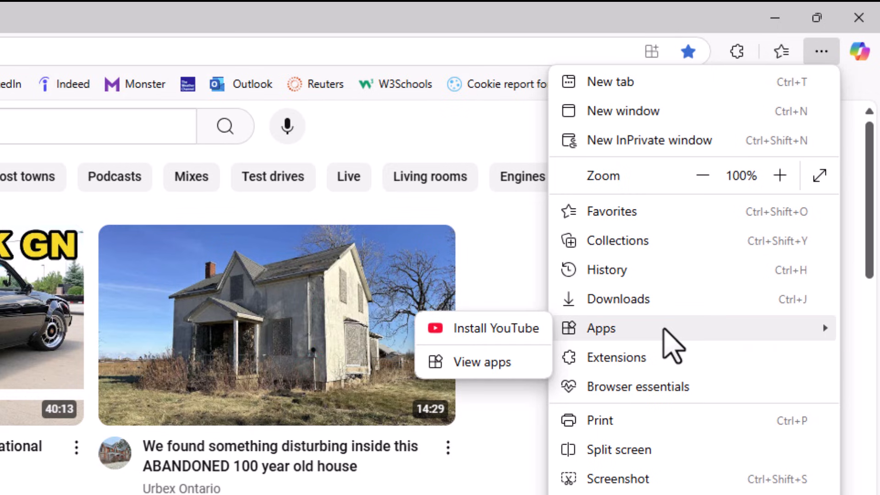
mouse_move(603, 348)
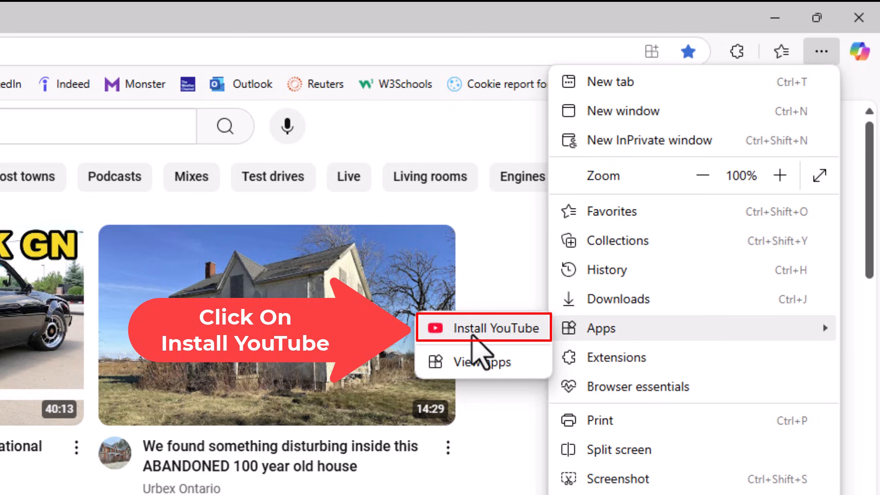
click(492, 327)
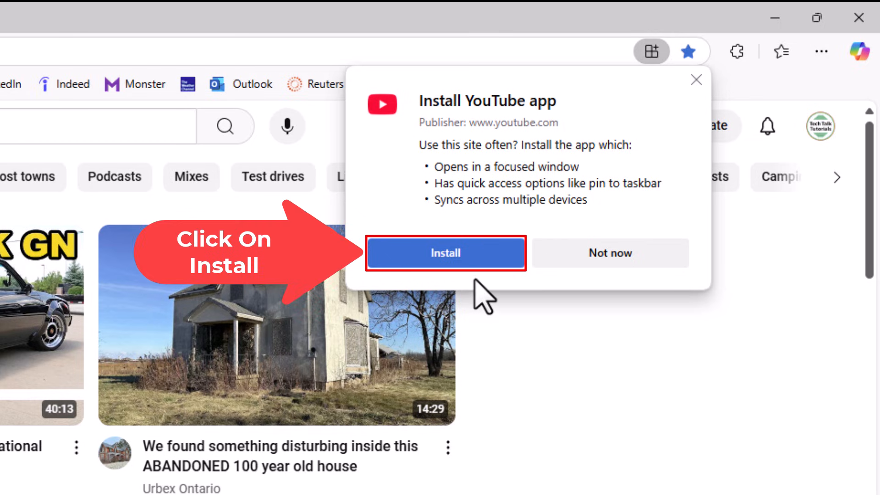
click(445, 253)
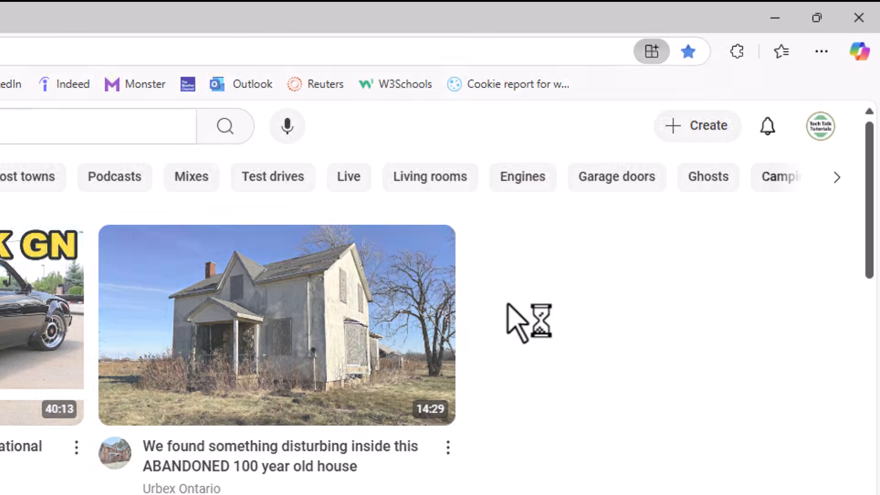
click(651, 51)
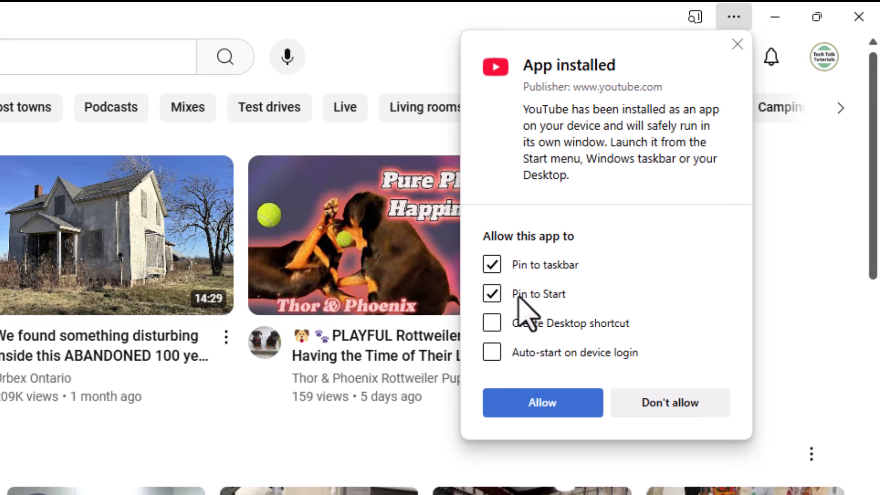
mouse_move(530, 331)
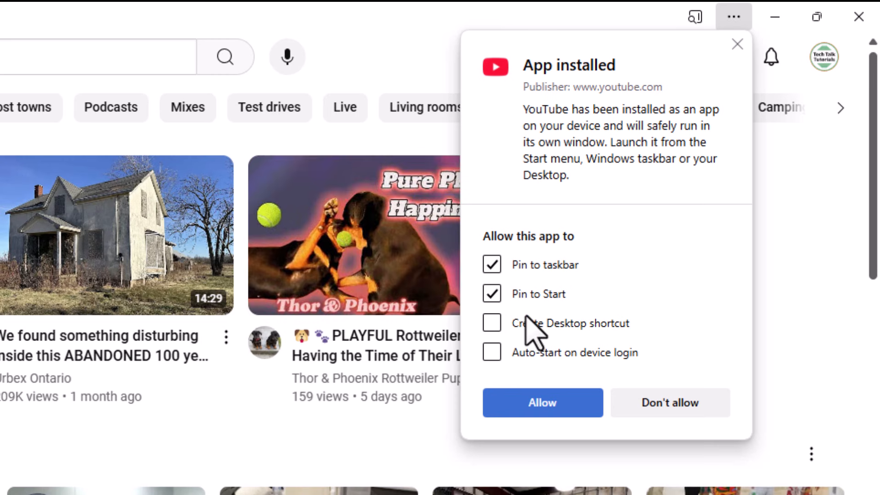
mouse_move(536, 320)
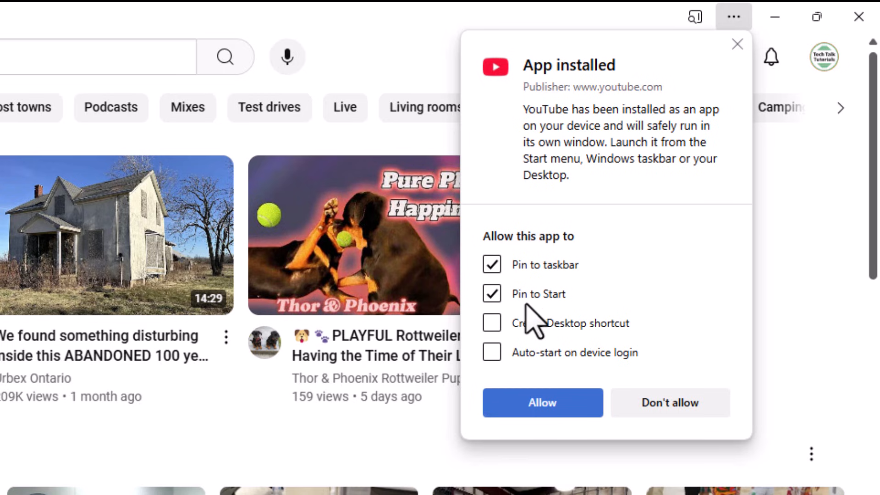
mouse_move(530, 357)
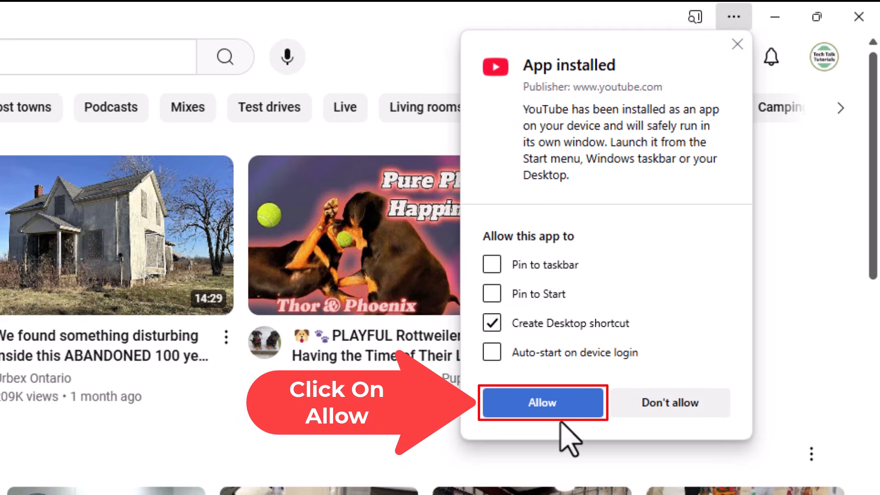
Allow the YouTube app with only a desktop shortcut, leaving taskbar and Start pinning off
click(542, 403)
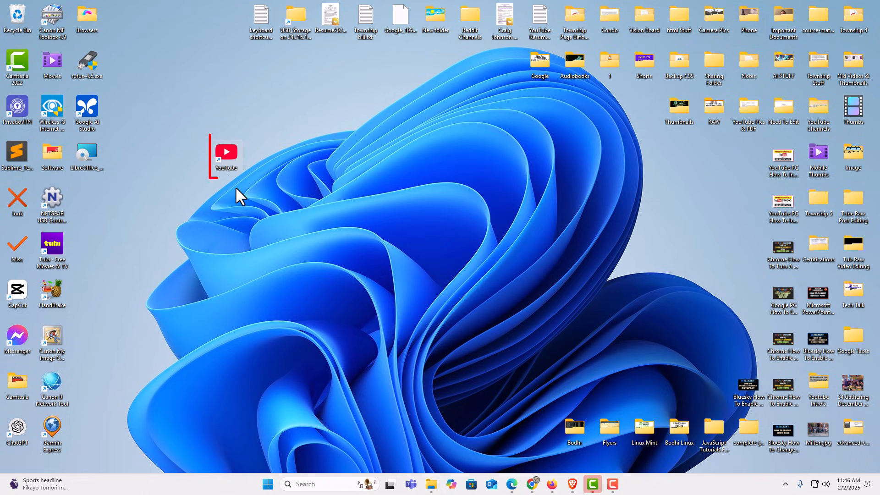
Open the YouTube app window from the newly created desktop shortcut
click(225, 152)
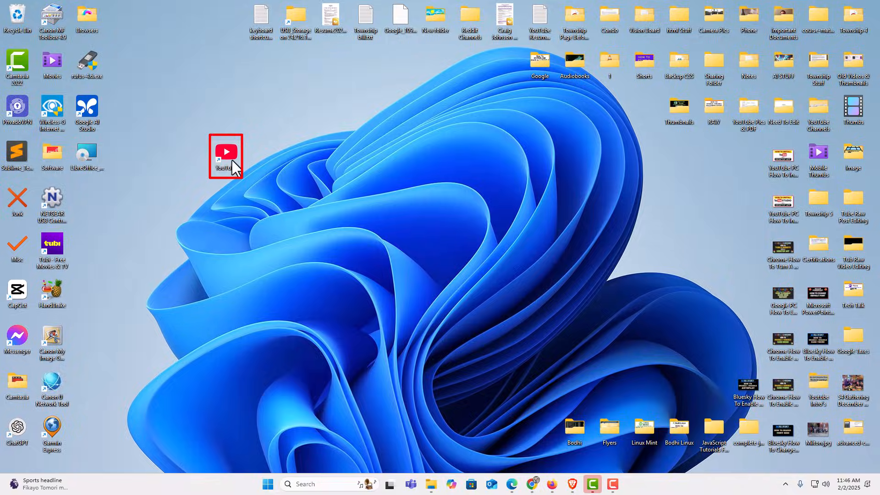
double_click(225, 153)
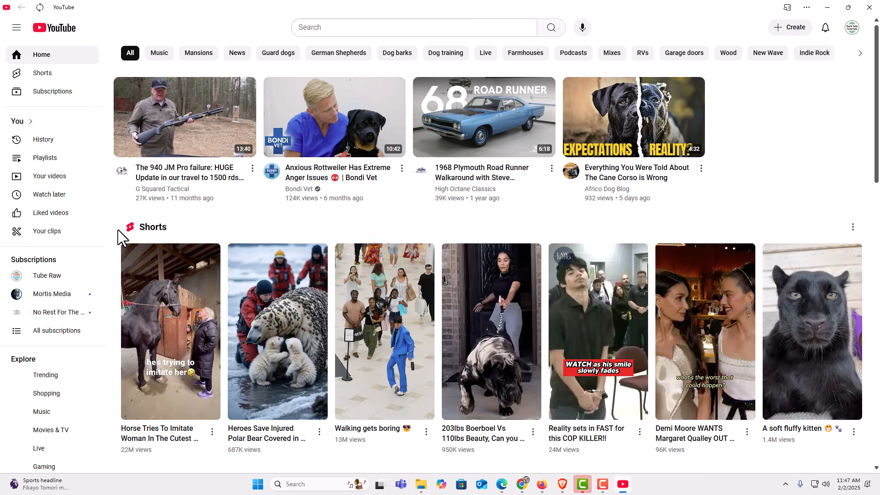
mouse_move(574, 153)
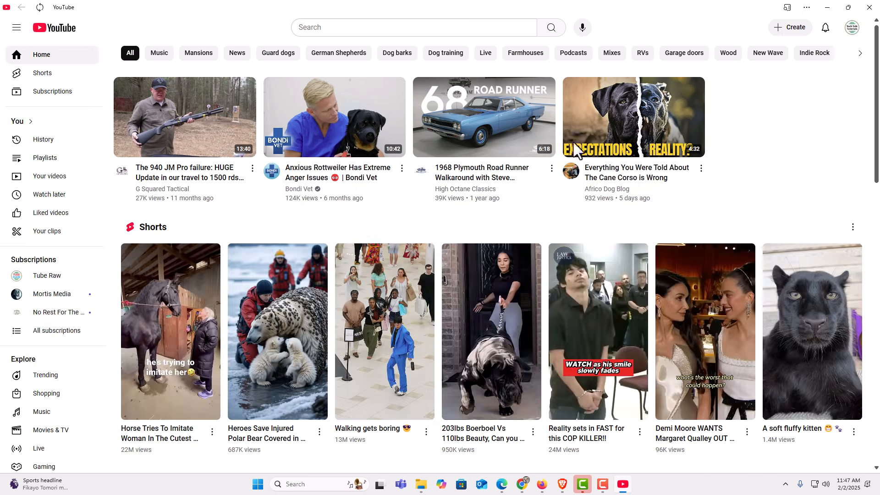
mouse_move(302, 400)
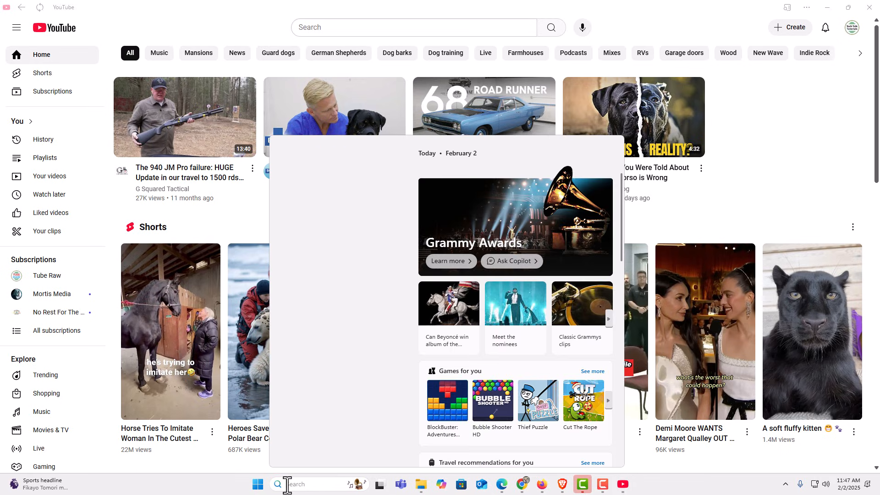
click(277, 484)
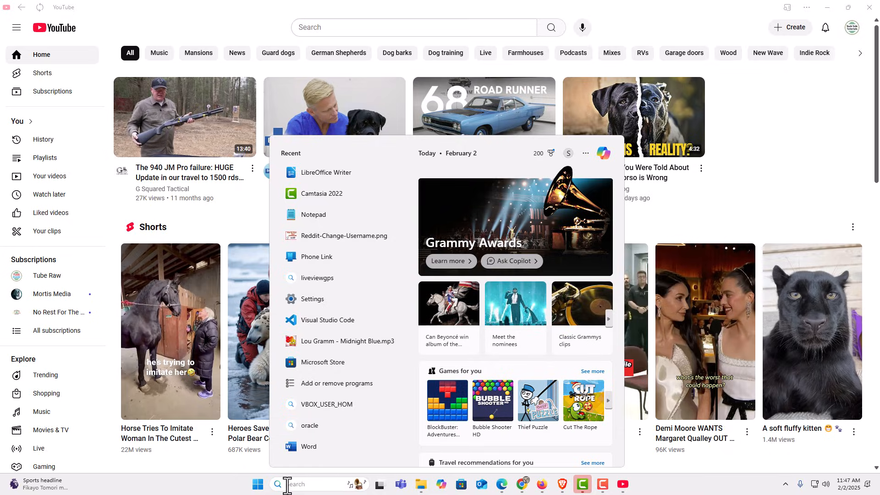
click(337, 383)
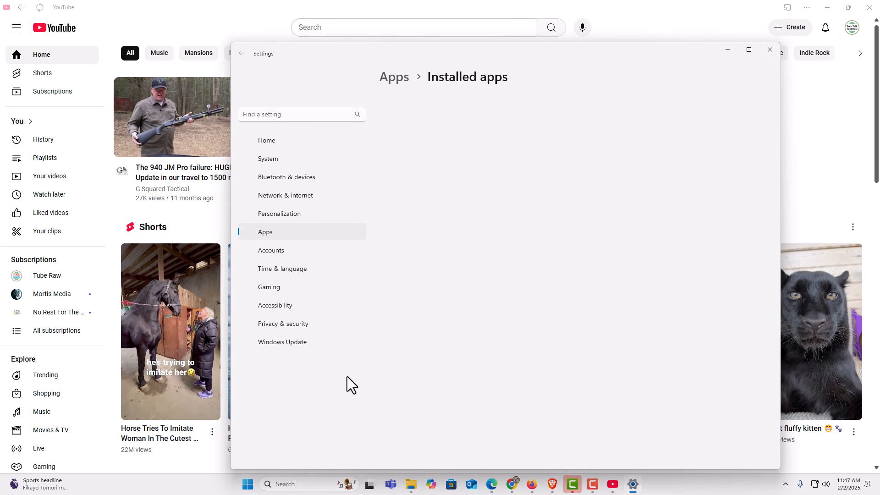
click(265, 232)
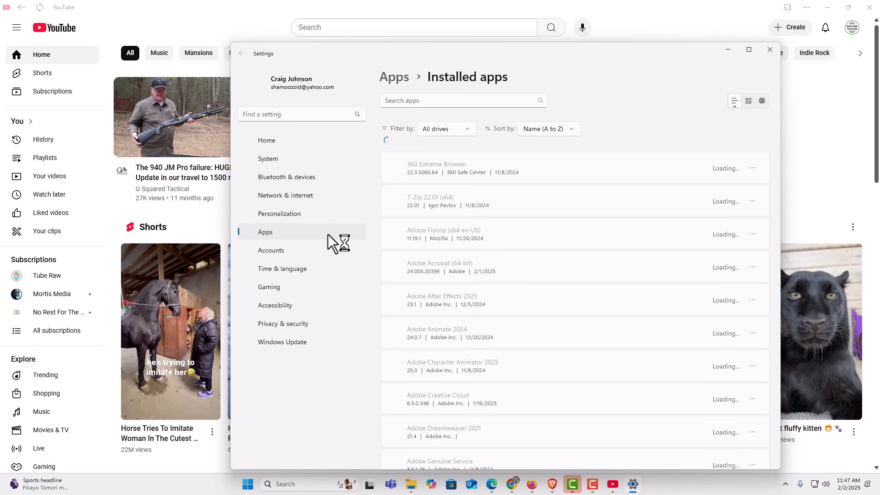
click(242, 53)
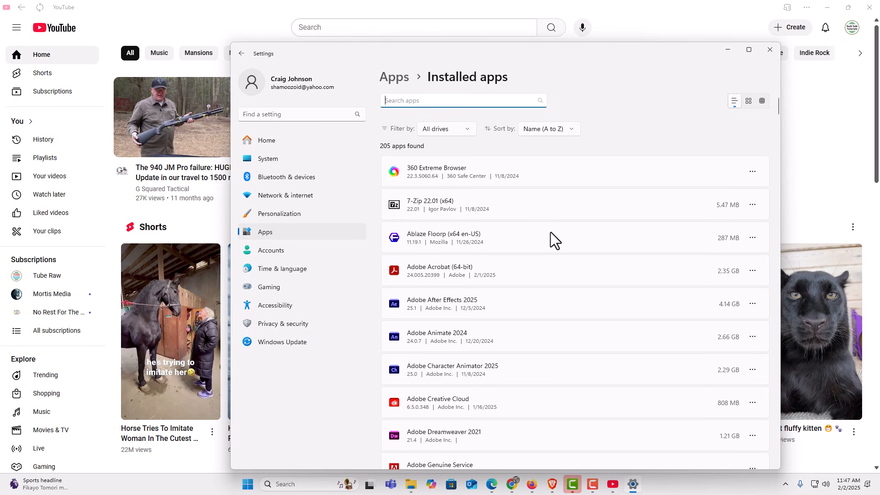
scroll(down, 3)
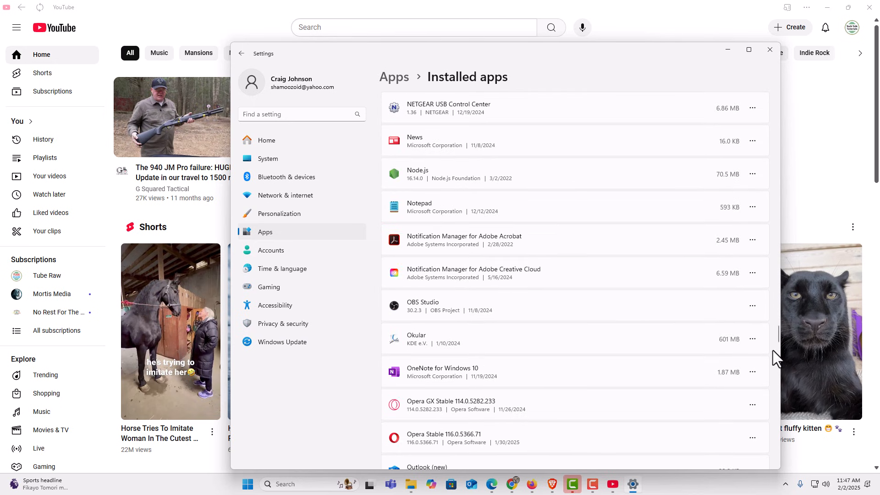
scroll(down, 3)
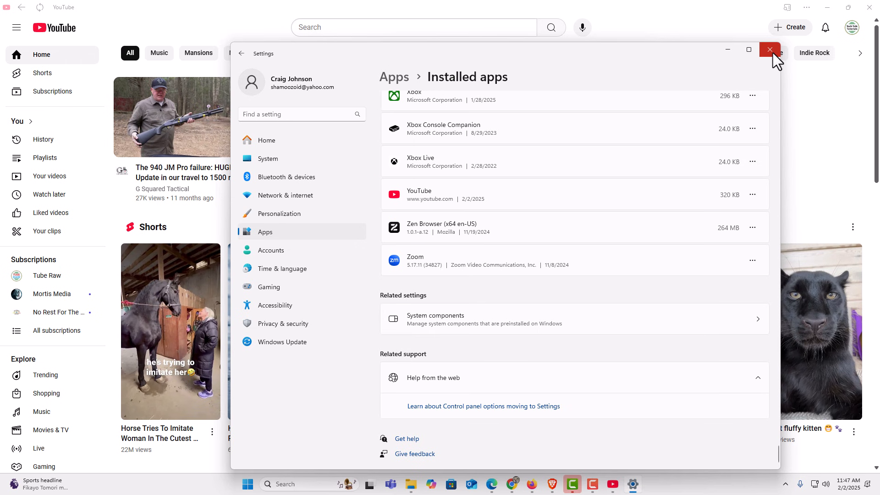
click(770, 49)
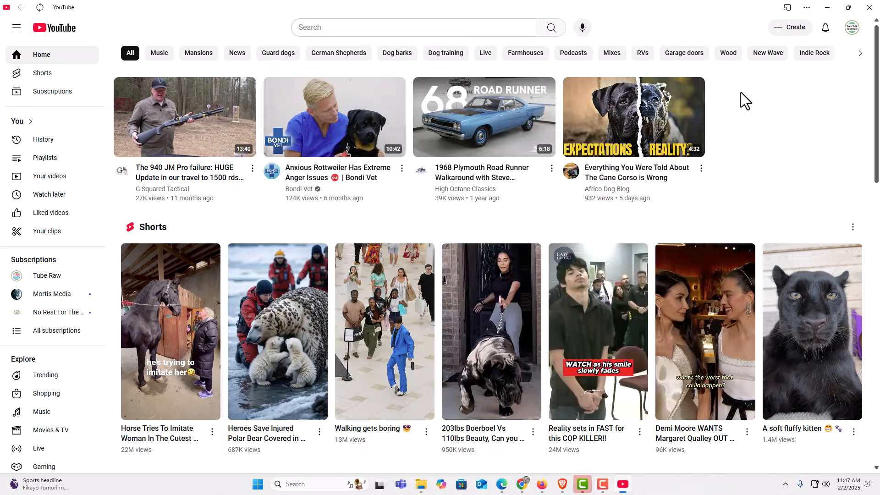